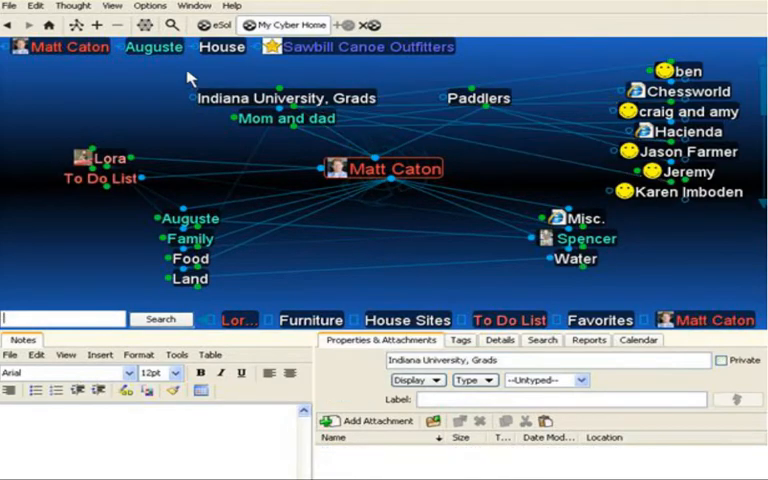
Try the Lightstream theme, then switch the map to the LA Sunset theme
left_click(150, 6)
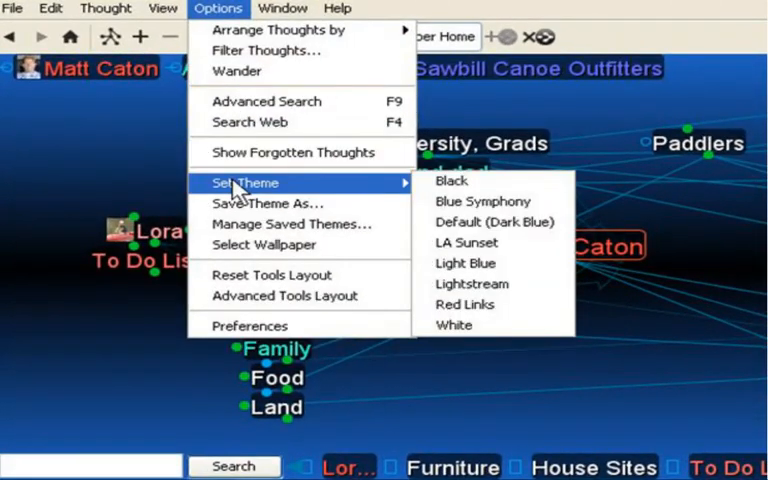
mouse_move(243, 185)
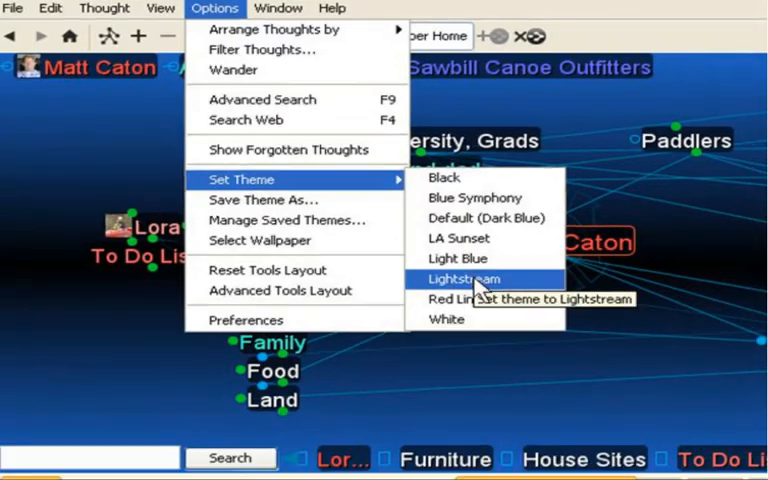
left_click(463, 278)
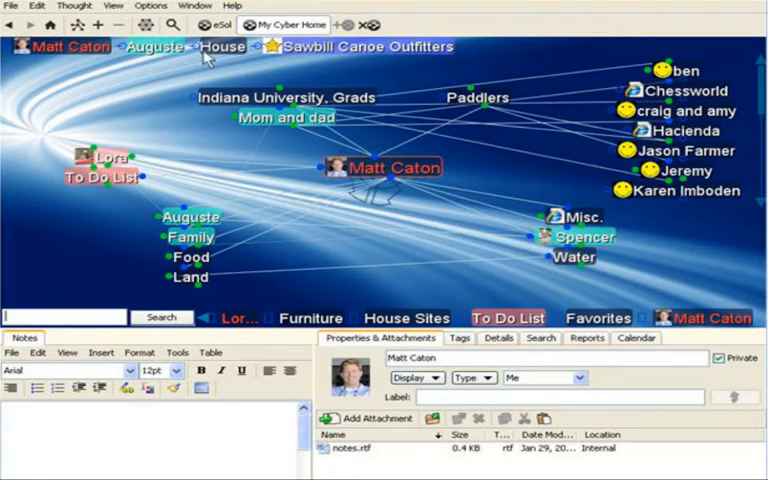
left_click(150, 6)
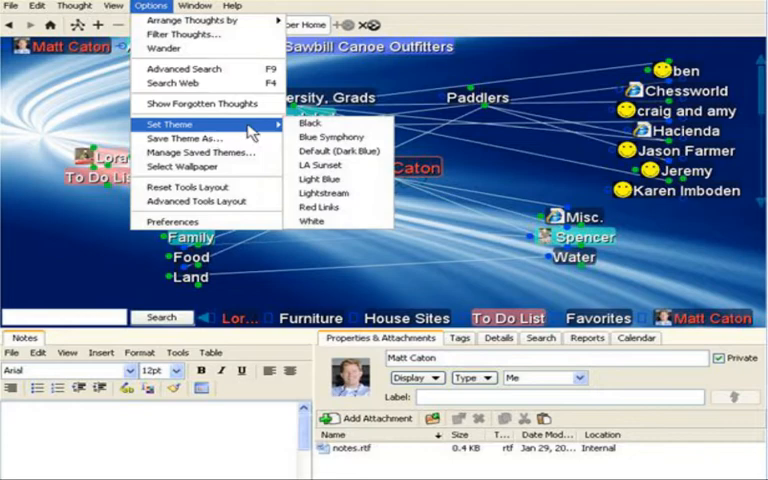
mouse_move(320, 164)
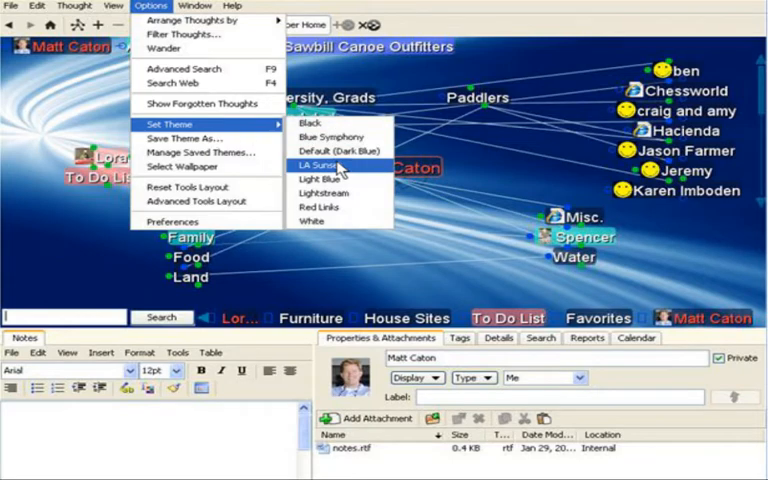
left_click(318, 164)
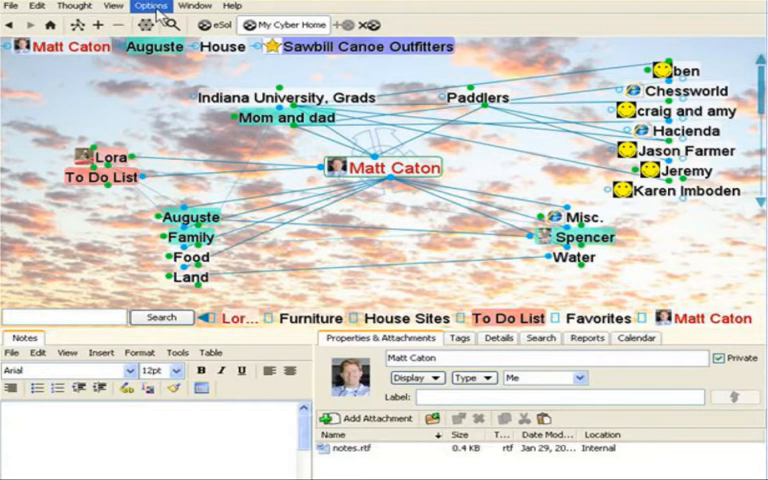
Set dog_duck.jpg from the wallpaper folder as the map wallpaper
left_click(150, 6)
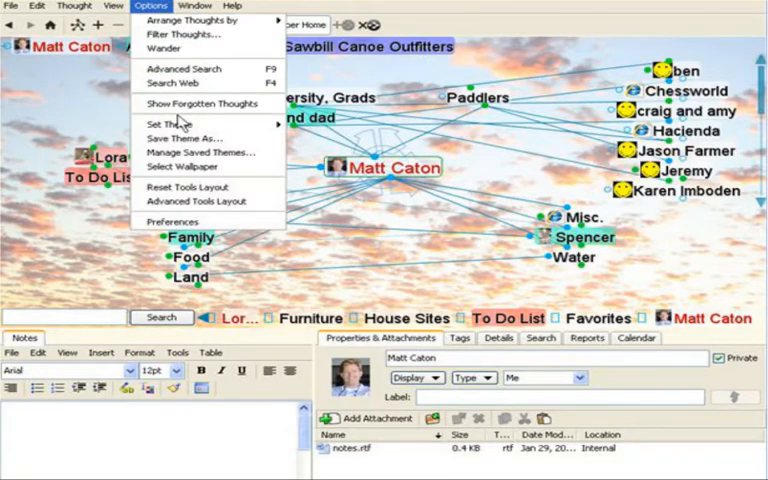
mouse_move(185, 166)
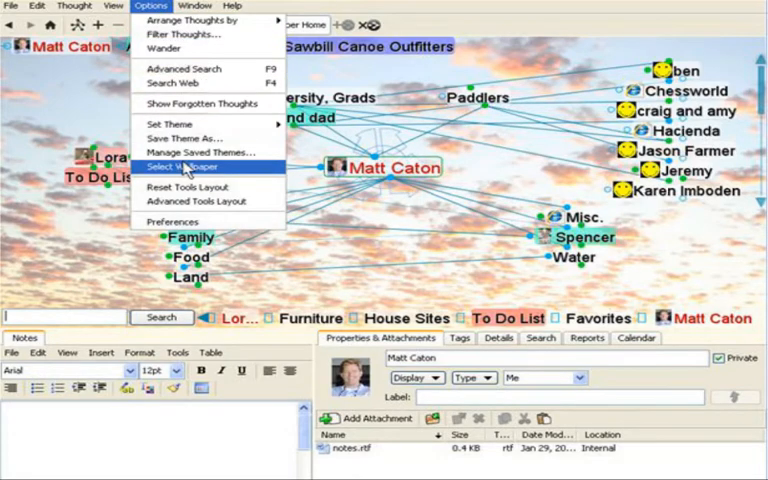
left_click(184, 166)
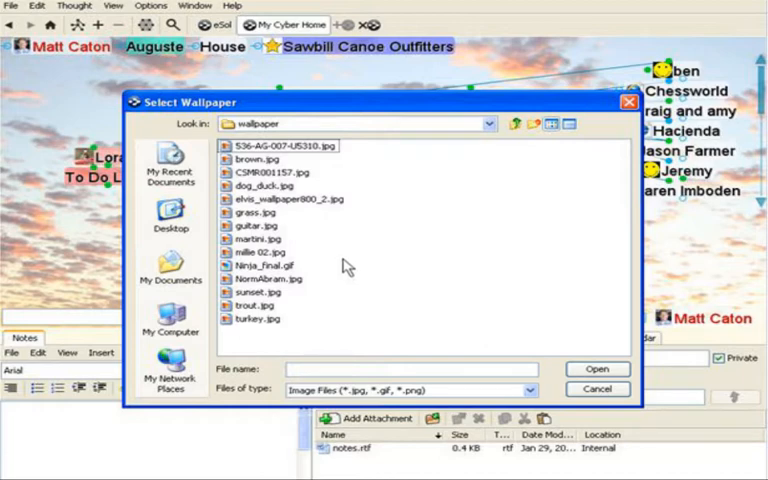
mouse_move(349, 267)
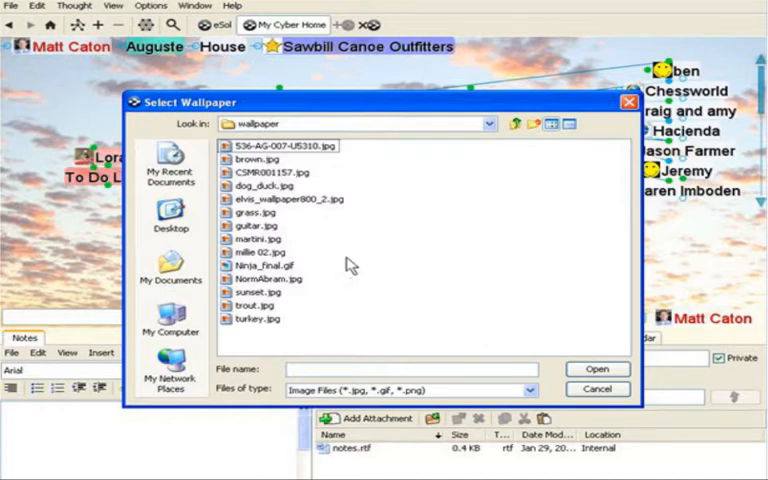
mouse_move(278, 197)
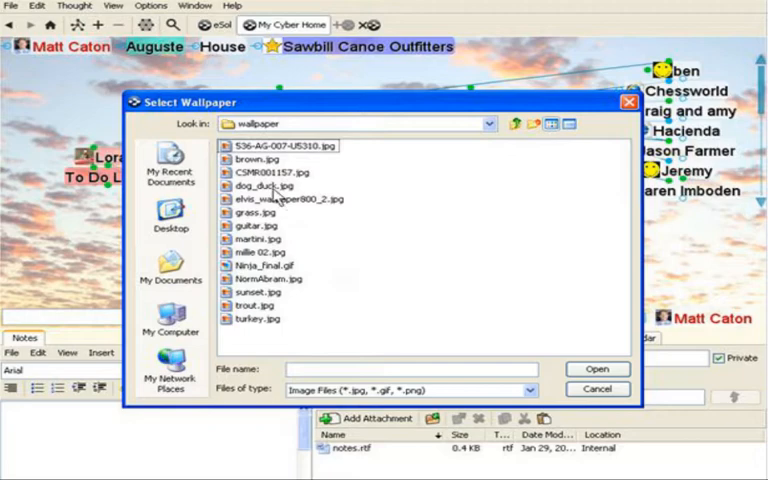
left_click(265, 186)
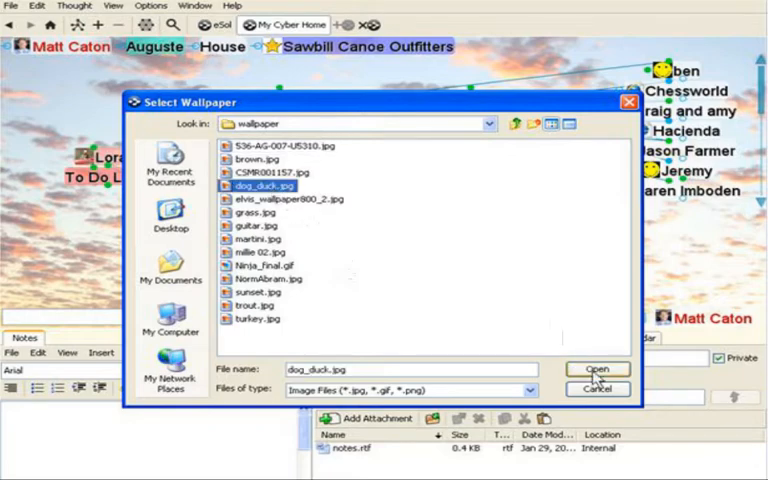
left_click(596, 369)
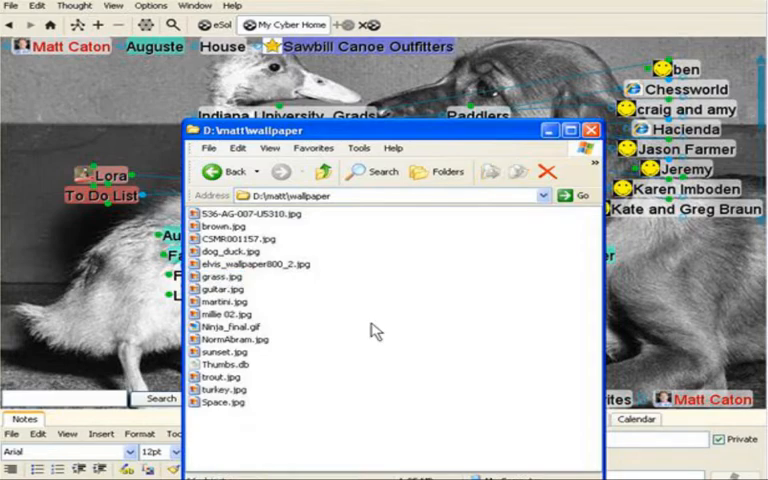
mouse_move(360, 325)
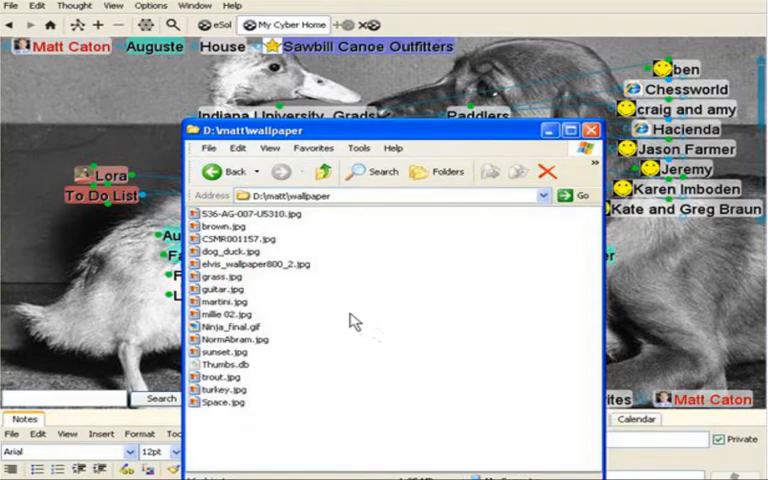
Open Space.jpg with Internet Explorer via Open With
left_click(224, 401)
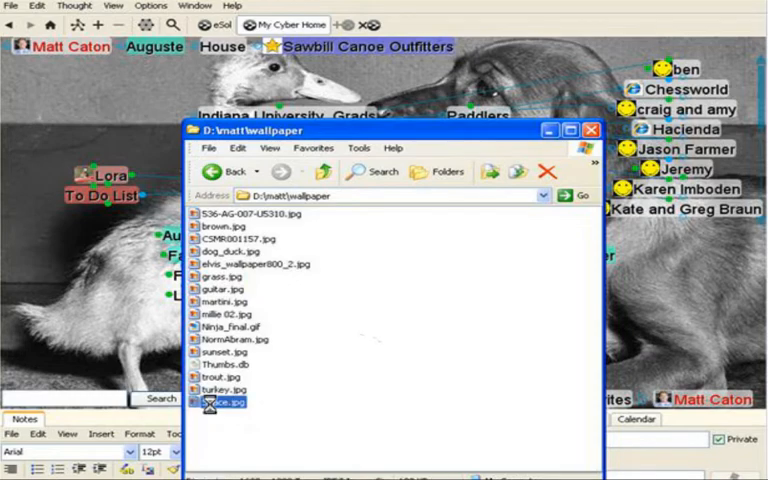
right_click(224, 400)
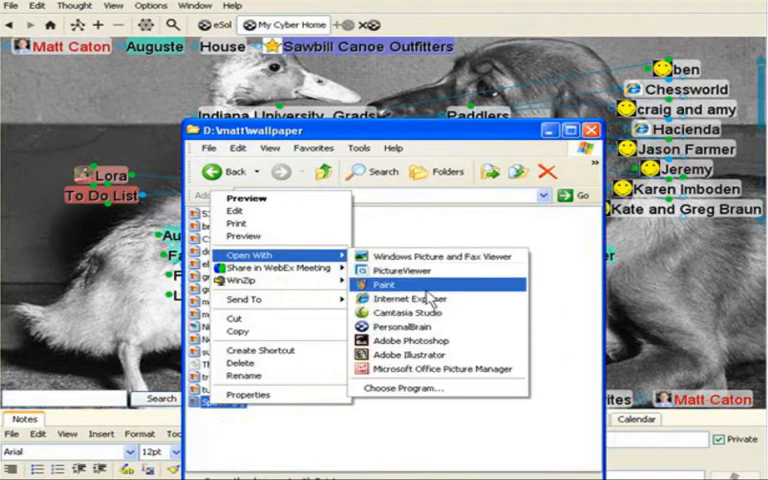
left_click(406, 298)
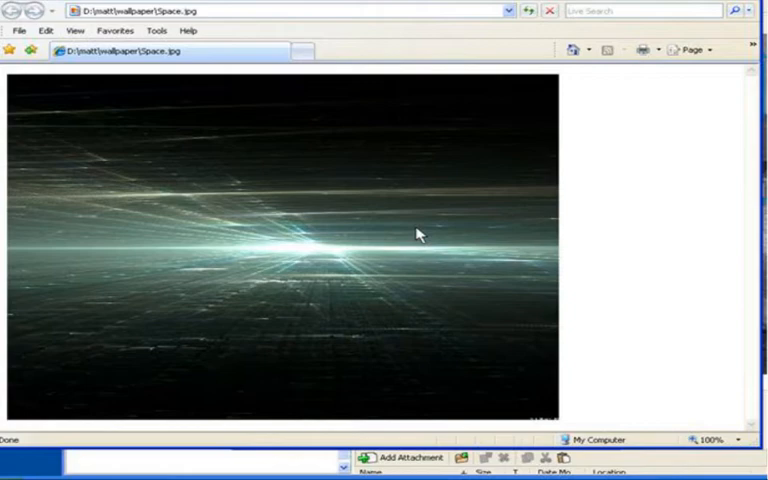
Bring up the image menu on the starfield picture to copy it
right_click(420, 235)
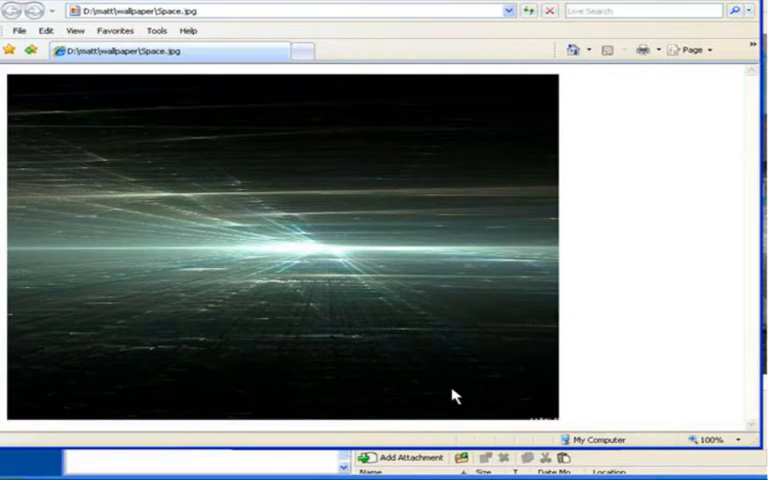
mouse_move(352, 454)
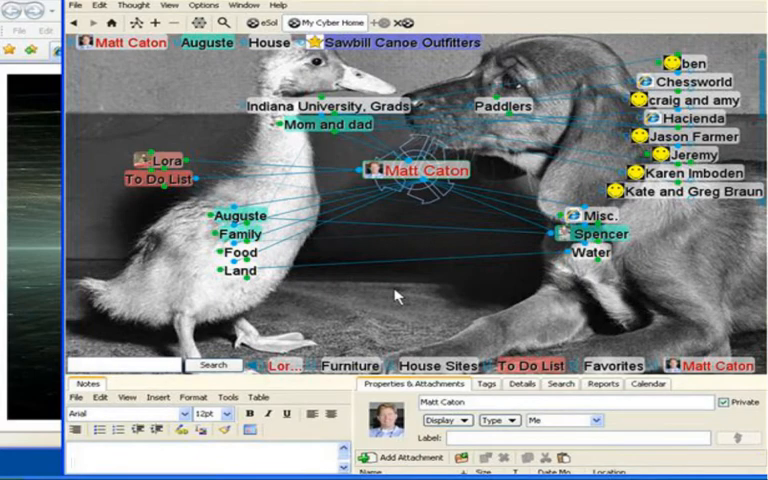
Paste the copied starfield image as wallpaper, replacing the duck and puppy photo
right_click(395, 295)
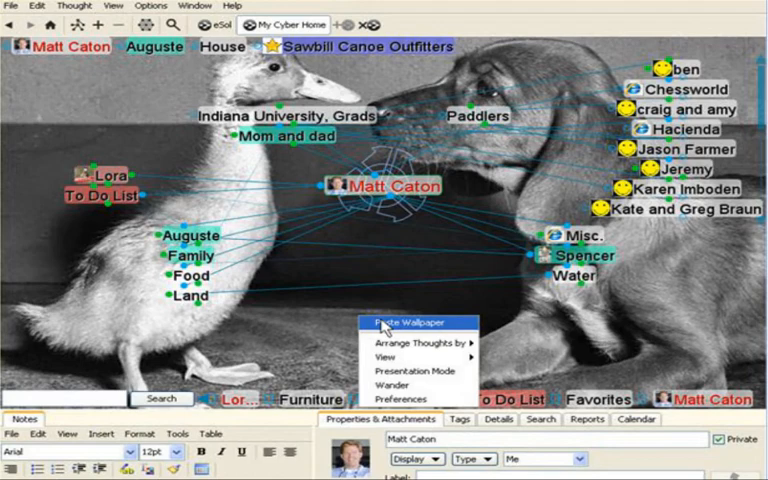
left_click(404, 322)
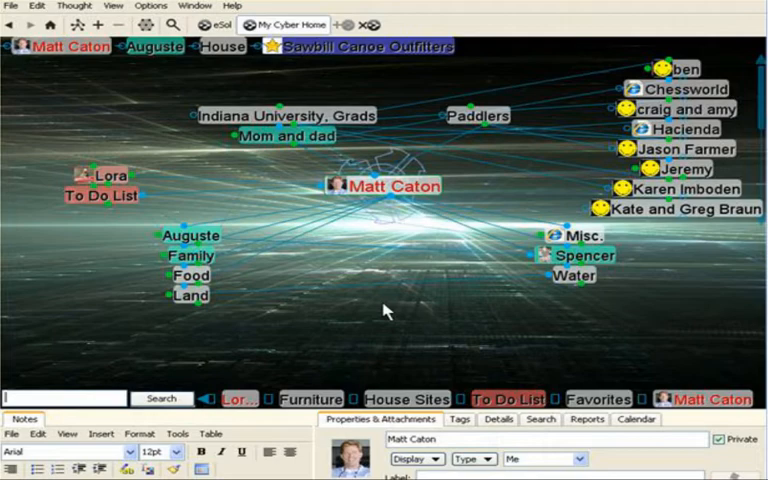
right_click(385, 310)
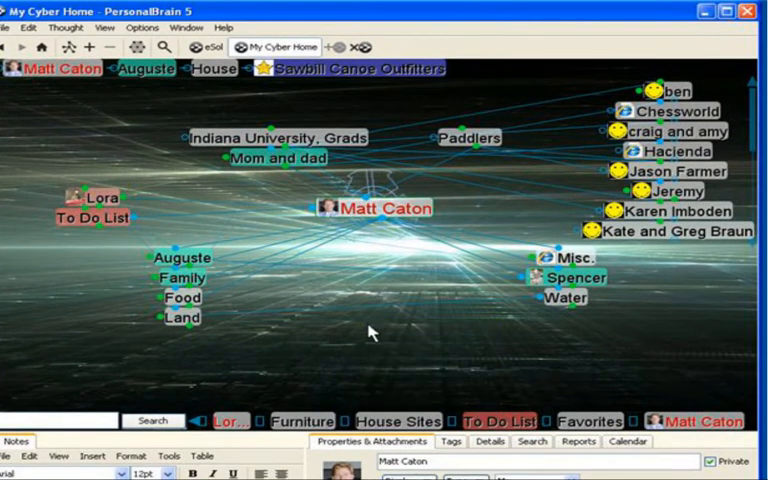
Open Preferences from the map background menu and show the Colors page
right_click(370, 332)
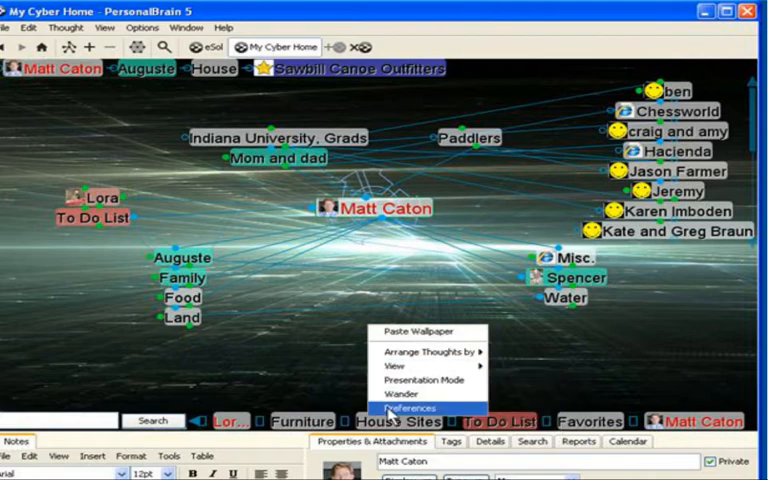
left_click(410, 408)
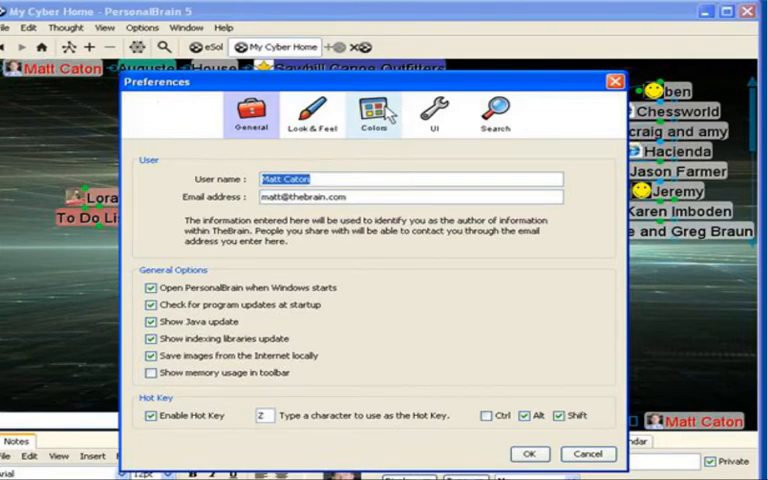
left_click(373, 112)
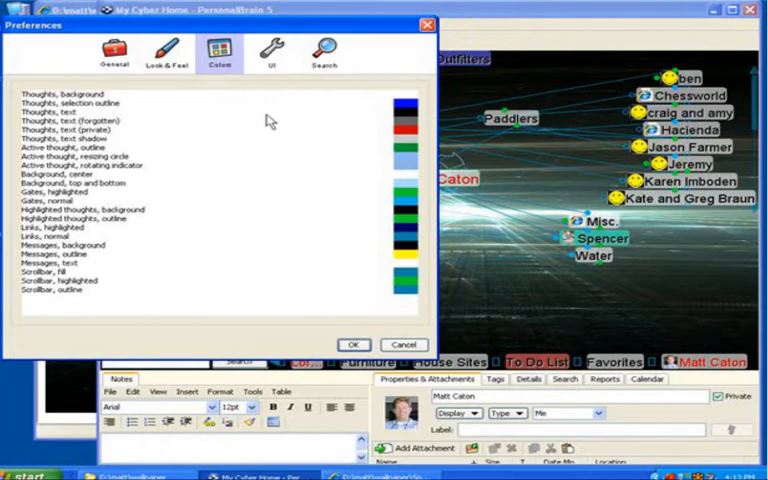
mouse_move(192, 147)
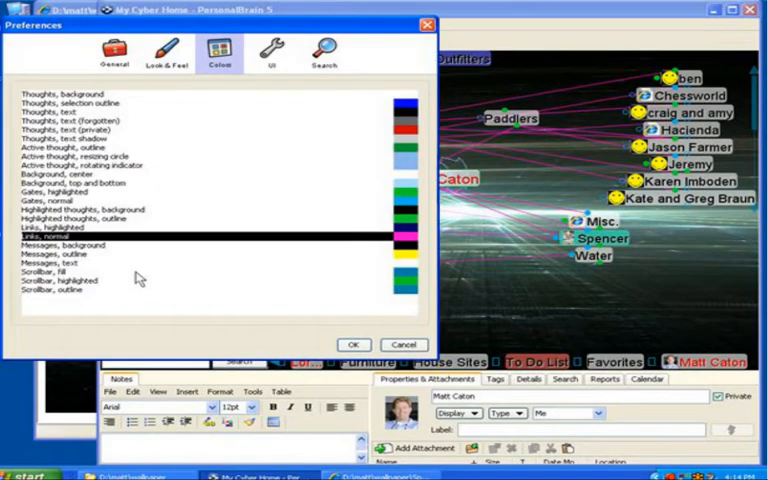
mouse_move(495, 283)
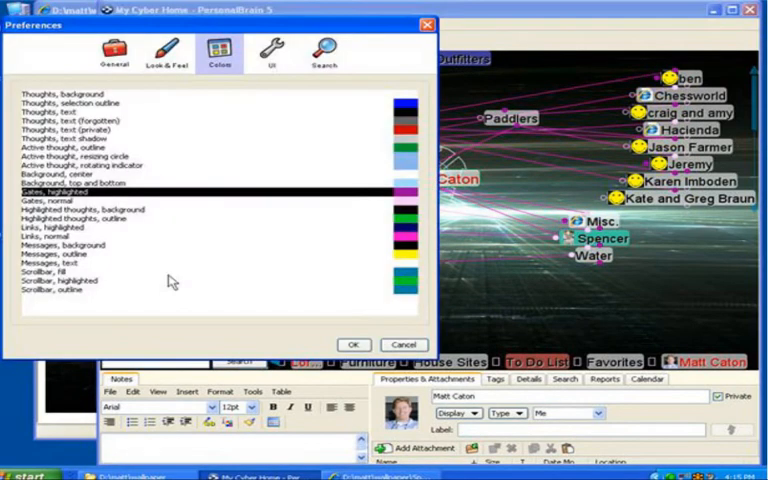
Make normal links and highlighted gates magenta-purple, then close Preferences
left_click(110, 164)
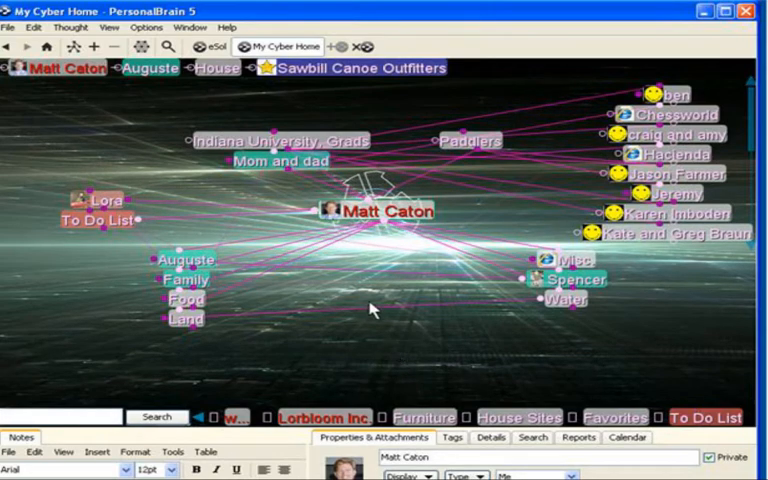
left_click(152, 27)
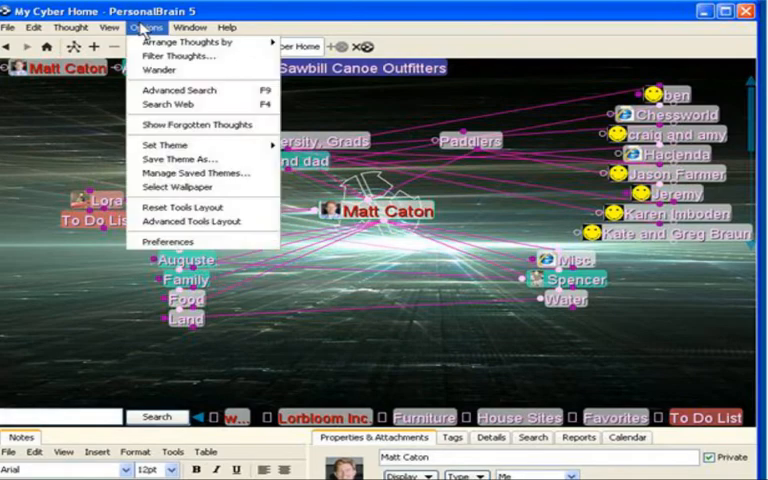
mouse_move(165, 55)
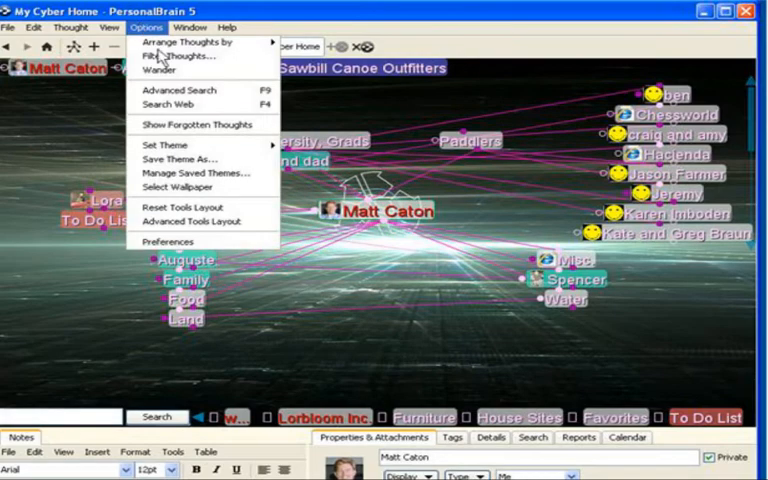
mouse_move(180, 159)
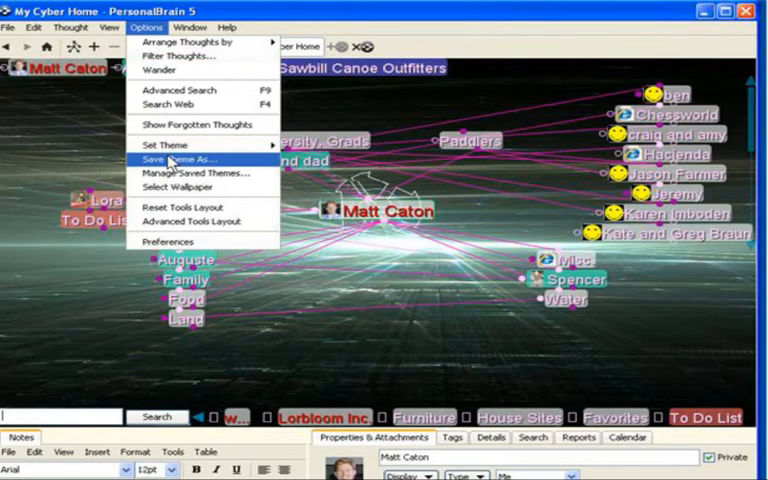
Save the map's current colours and wallpaper as a new theme named Purple Theme
left_click(177, 159)
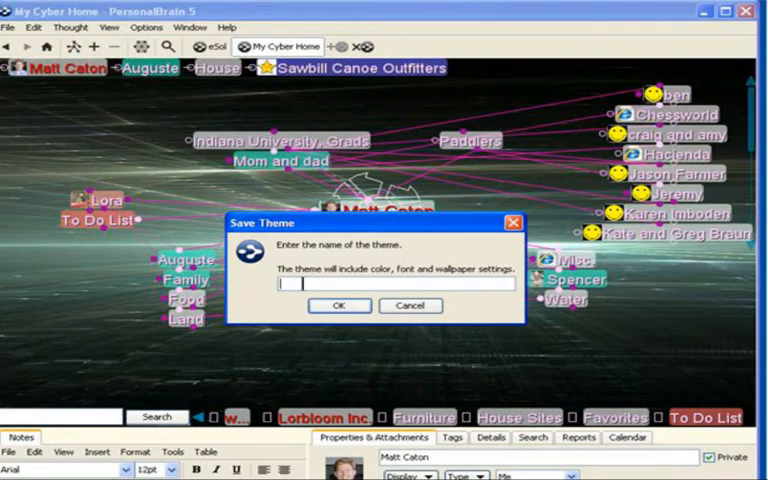
type("Pur")
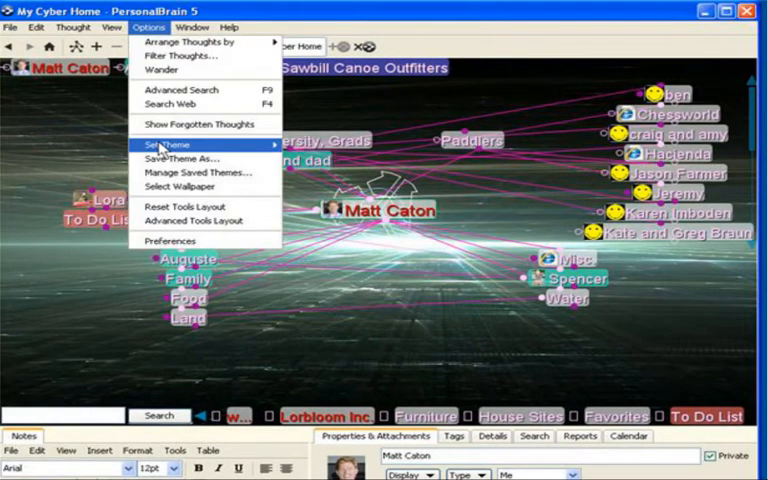
mouse_move(172, 145)
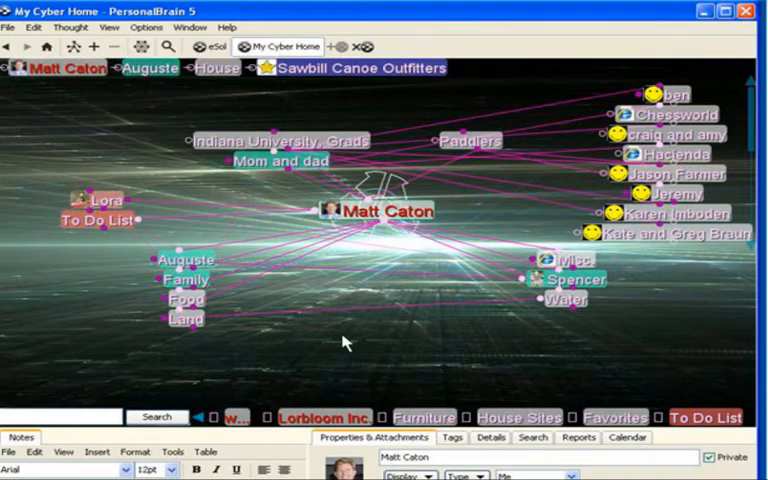
left_click(148, 27)
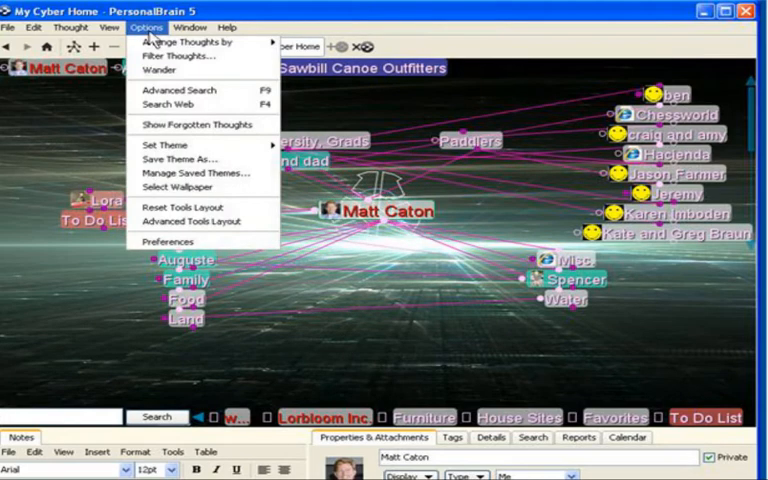
Show the saved themes list, which includes Purple Theme
left_click(170, 145)
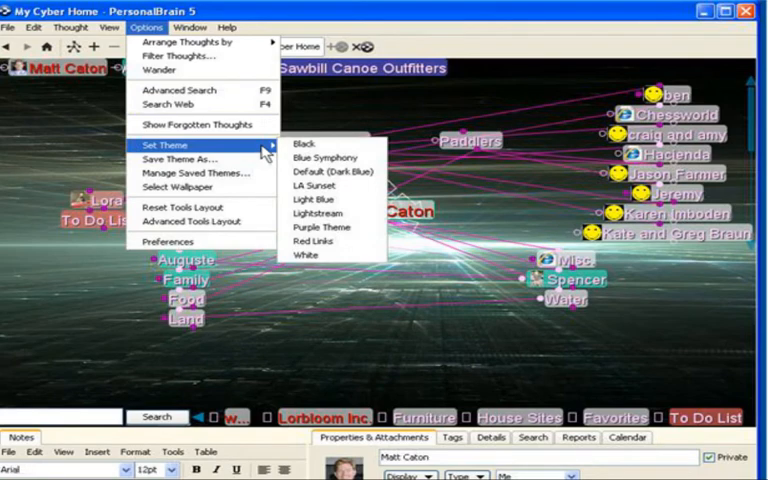
mouse_move(327, 157)
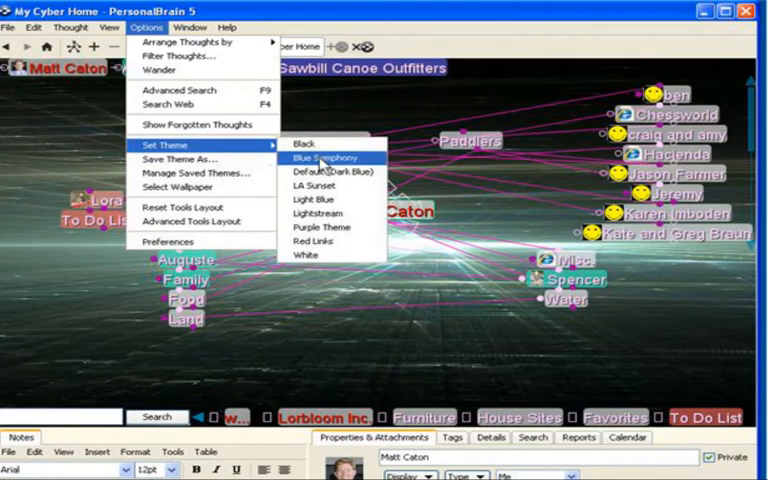
mouse_move(320, 227)
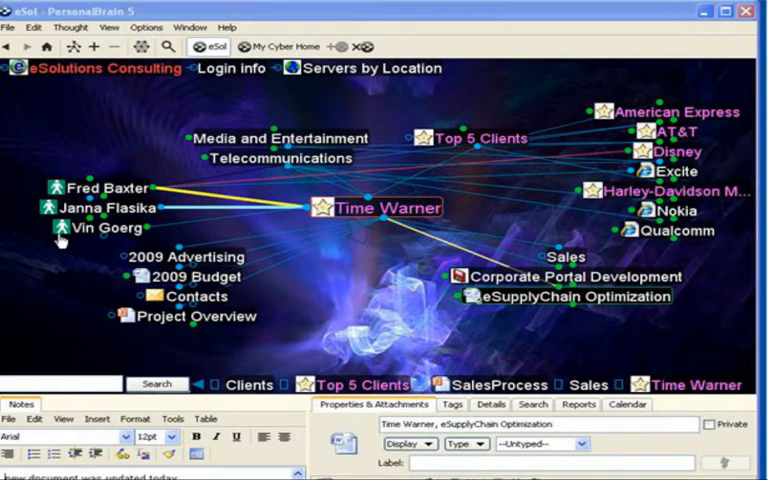
Centre the eSol map on Sales and launch a web search for 'Money'
left_click(60, 228)
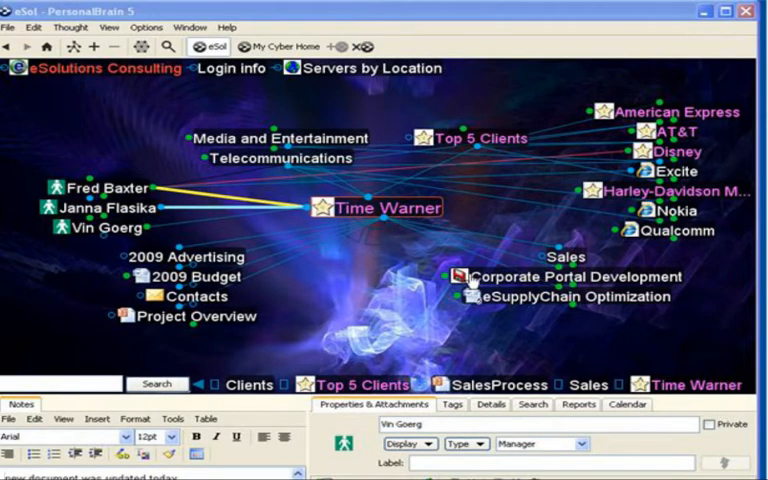
left_click(550, 277)
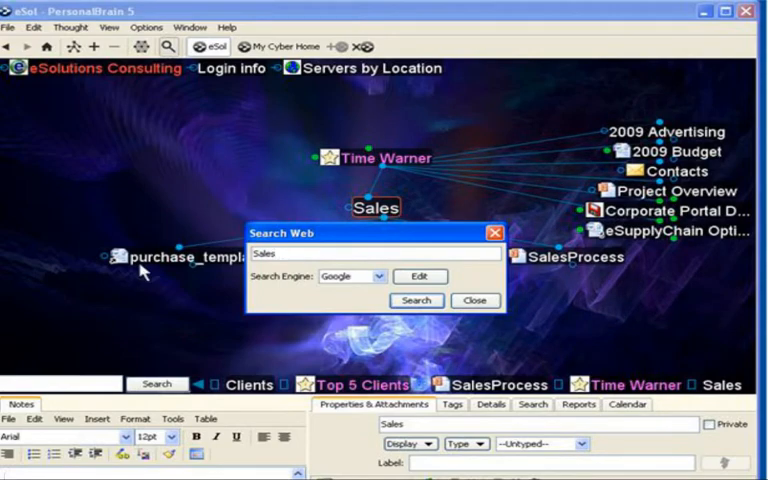
left_click(374, 253)
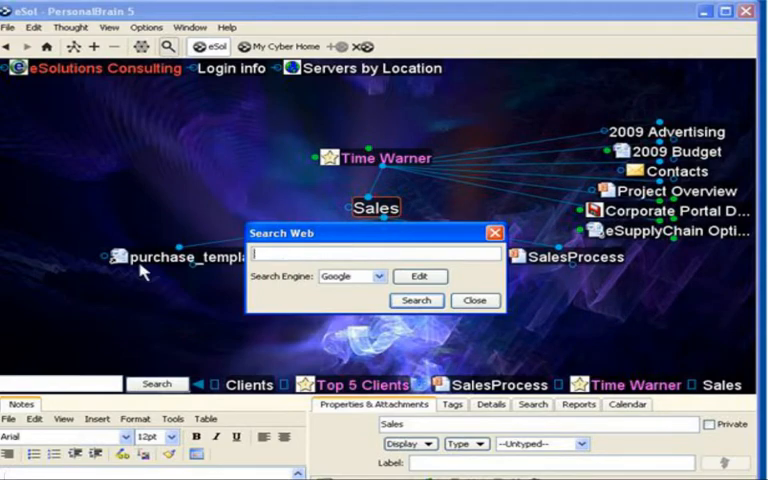
type("Money")
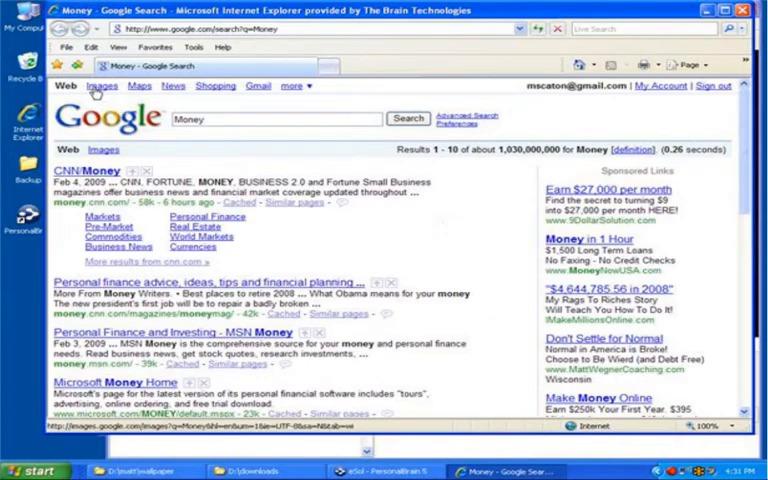
Show Google image results for 'Money' and copy the stacked-banknotes picture
left_click(100, 85)
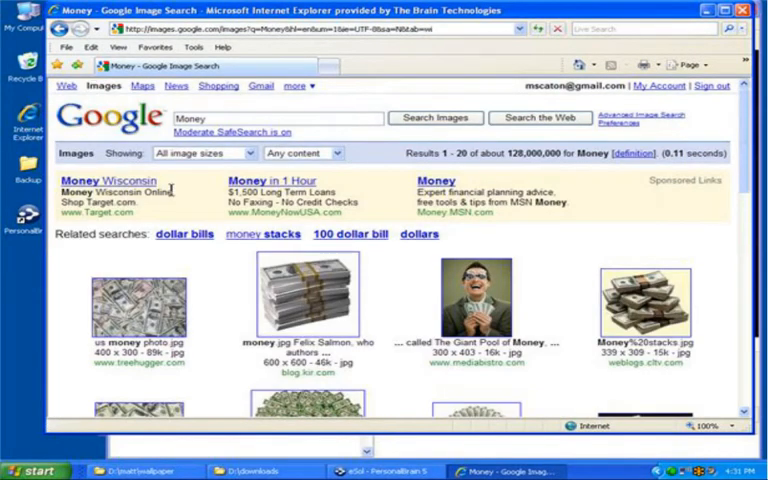
mouse_move(305, 310)
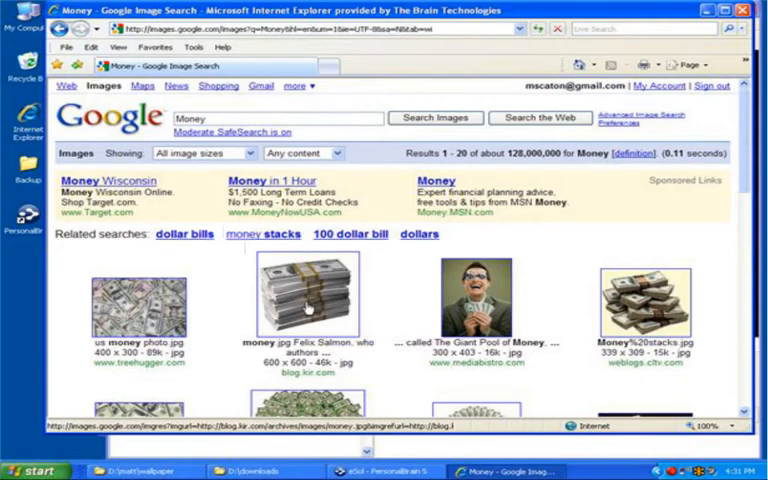
right_click(315, 295)
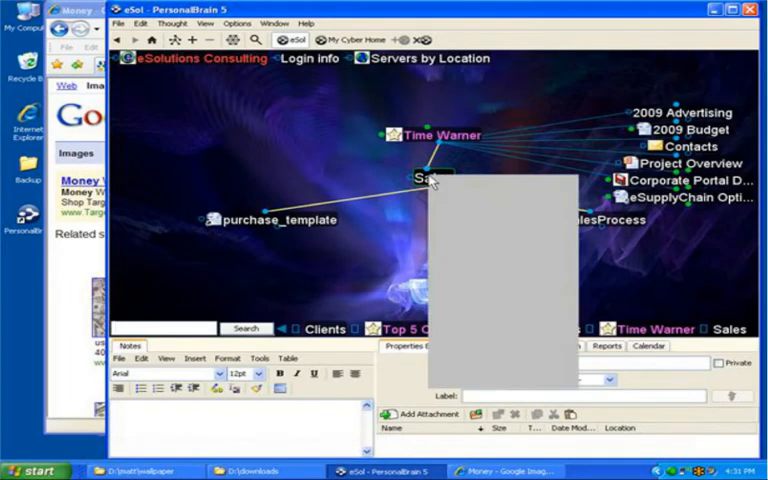
Paste the stacked-banknotes picture as the Sales thought's icon, then centre the map on SalesProcess
right_click(420, 178)
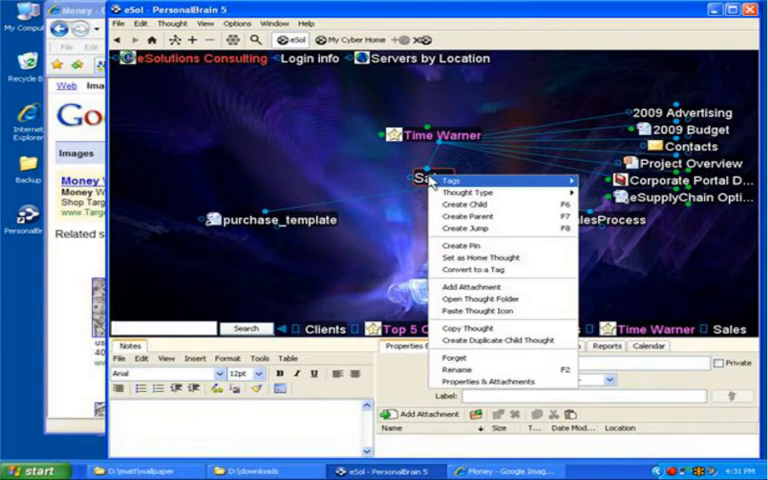
left_click(731, 10)
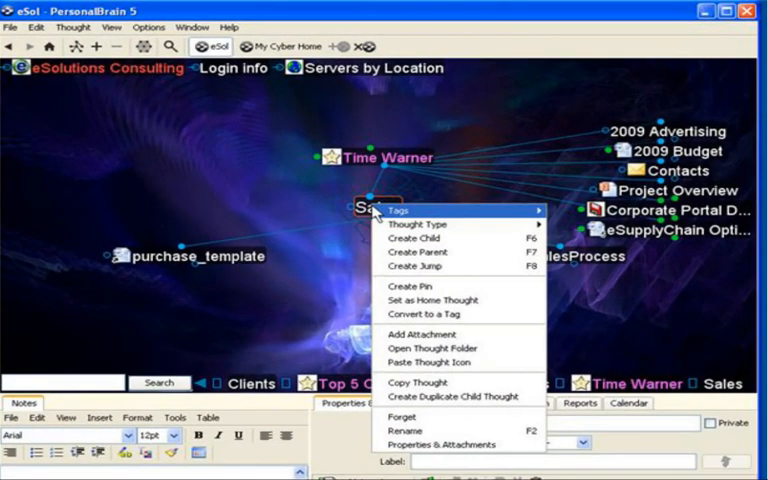
mouse_move(415, 241)
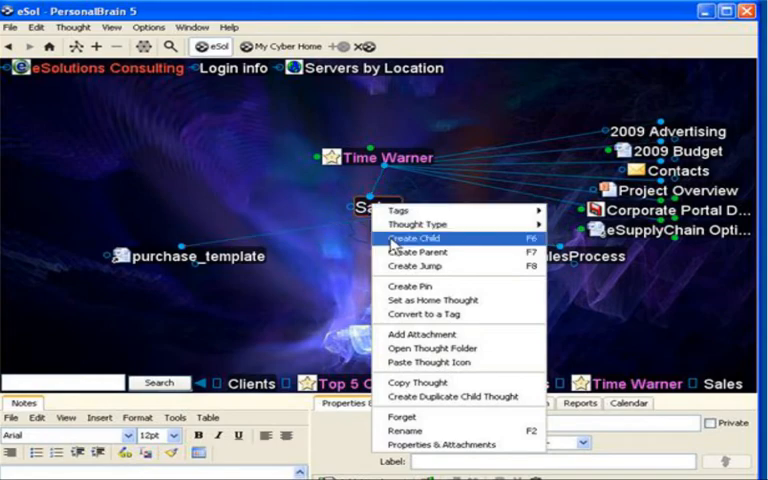
mouse_move(430, 362)
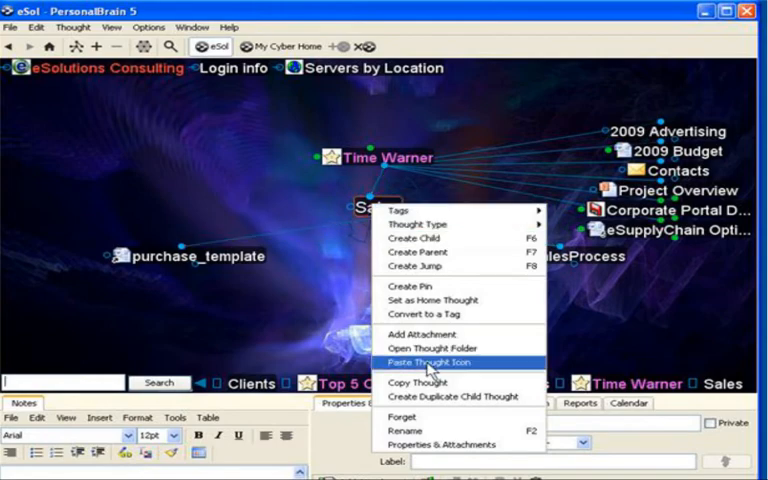
left_click(428, 363)
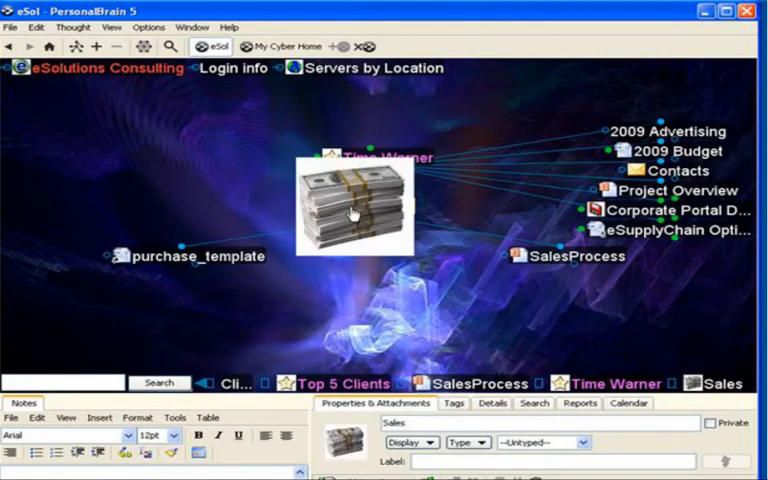
left_click(70, 383)
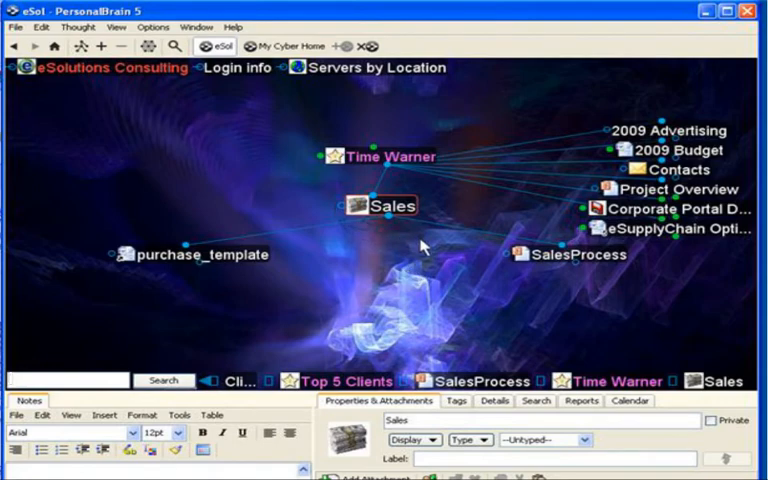
left_click(524, 254)
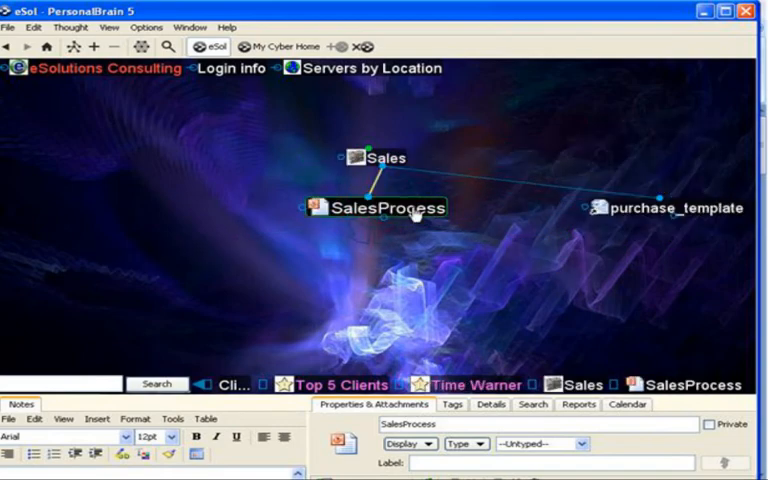
Paste the copied picture over the SalesProcess thought's document icon
right_click(380, 207)
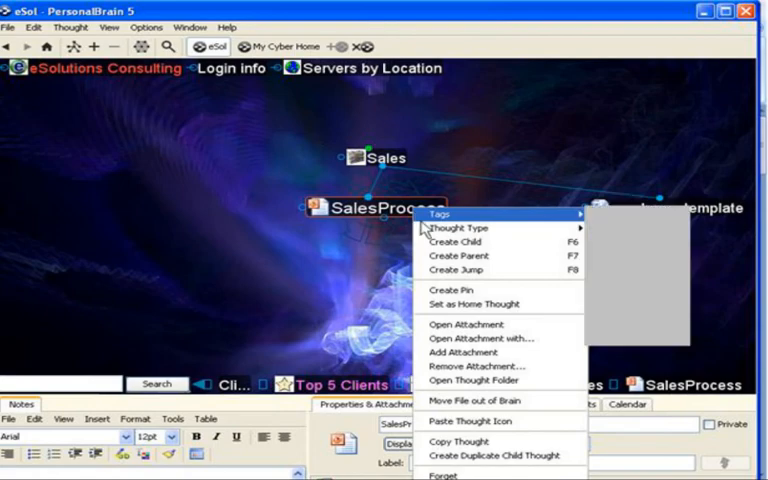
mouse_move(481, 381)
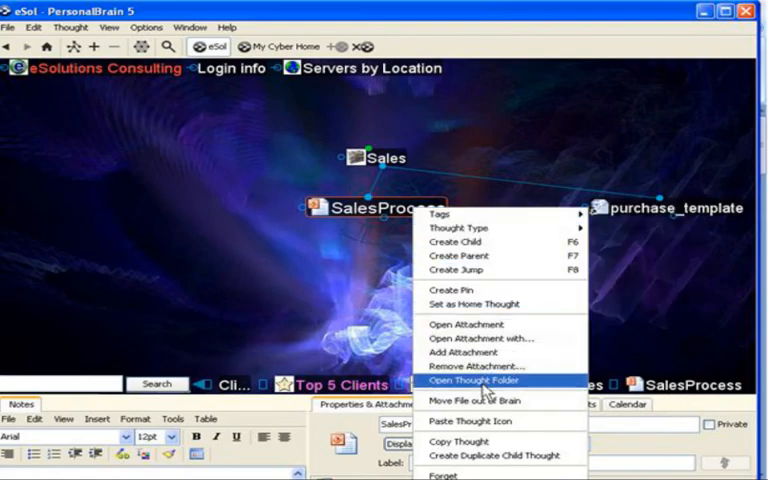
mouse_move(484, 398)
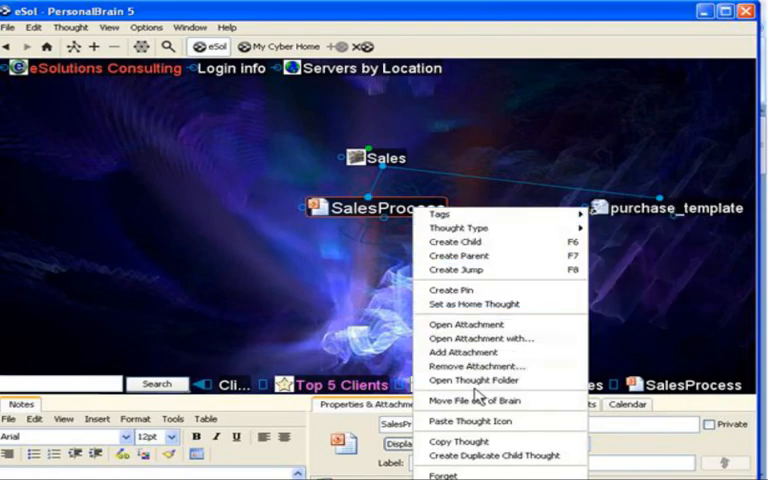
mouse_move(472, 420)
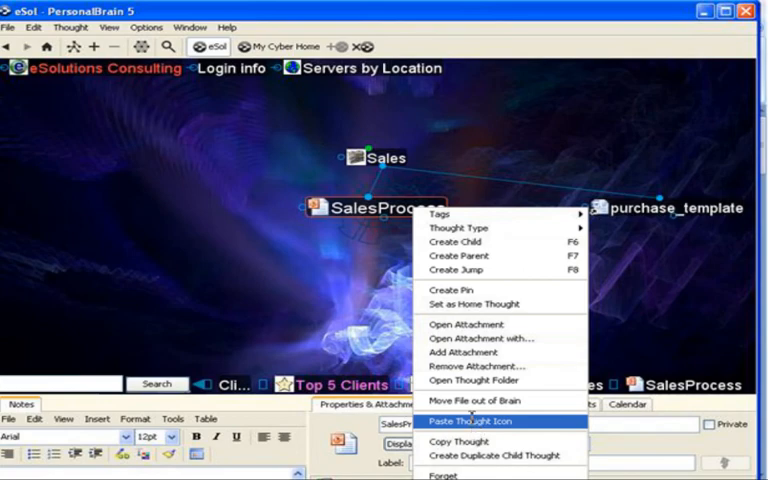
left_click(472, 420)
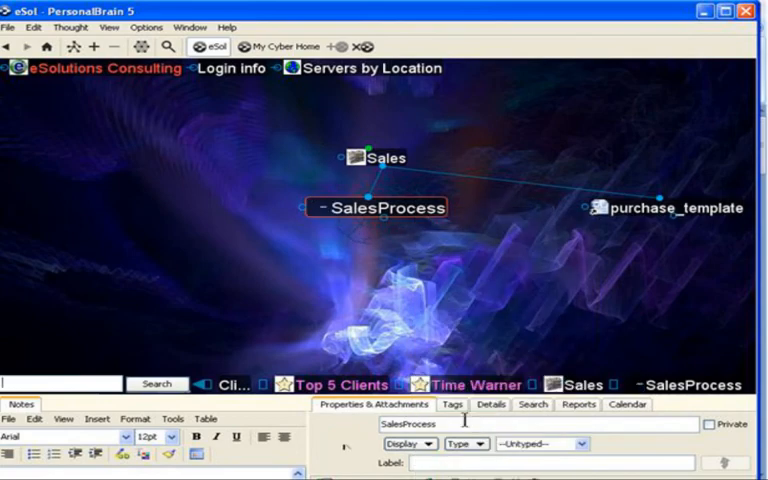